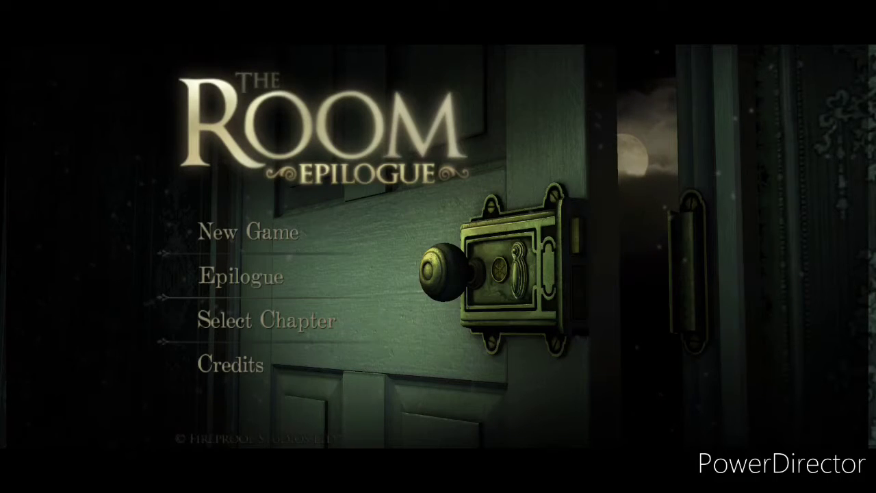
Choose Epilogue on the main menu and confirm Play, abandoning current progress
left_click(240, 277)
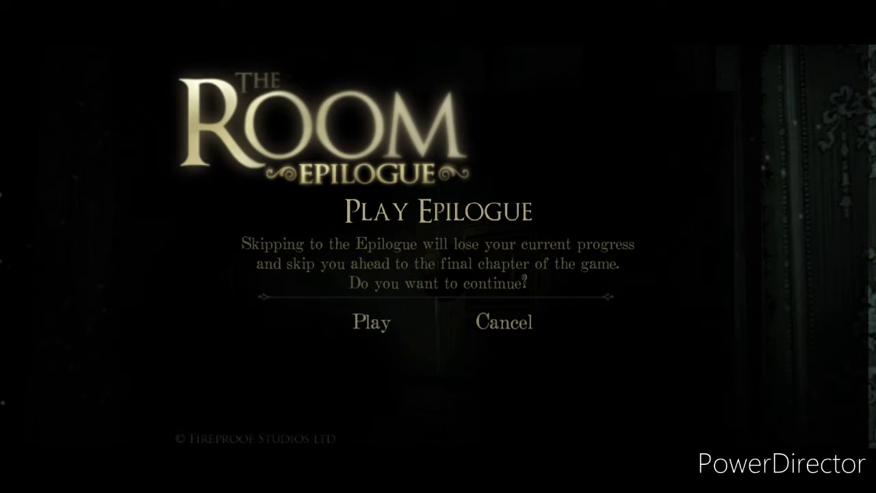
left_click(371, 321)
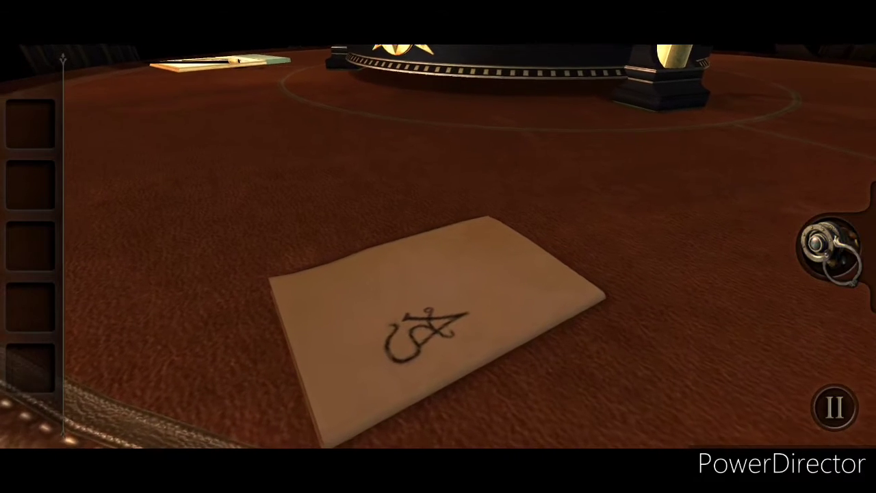
Read the AS-signed note on the table, then set it back down
left_click(435, 322)
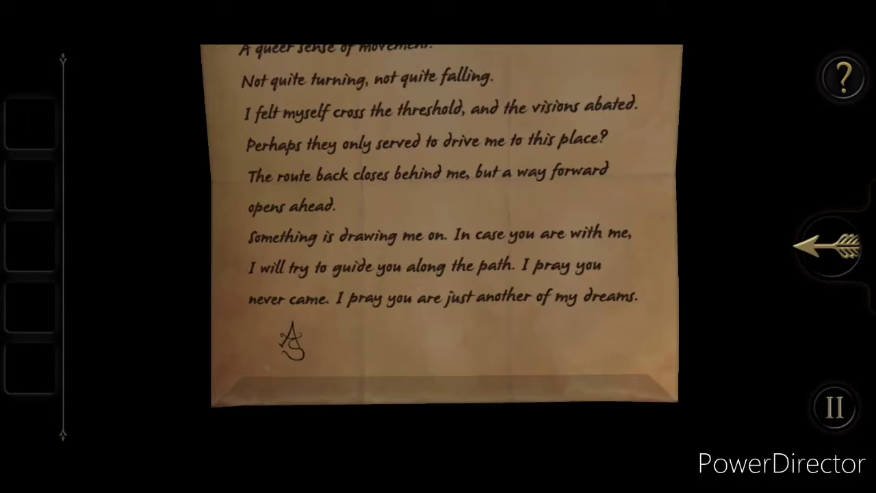
left_click(832, 246)
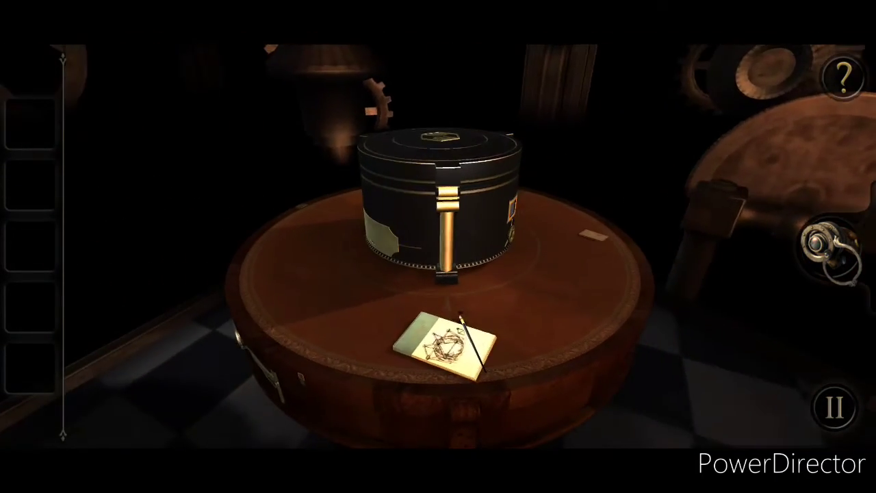
Move in on the table and examine the octagonal brass plate on its side
left_click(445, 342)
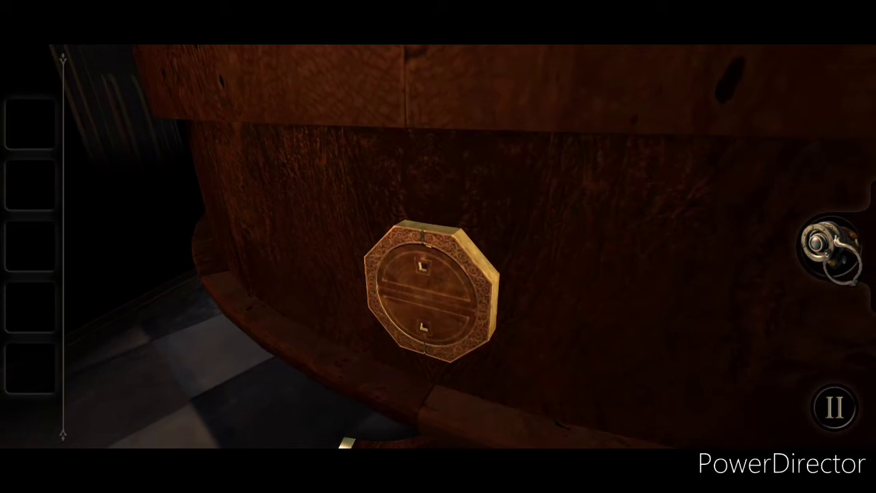
left_click(434, 284)
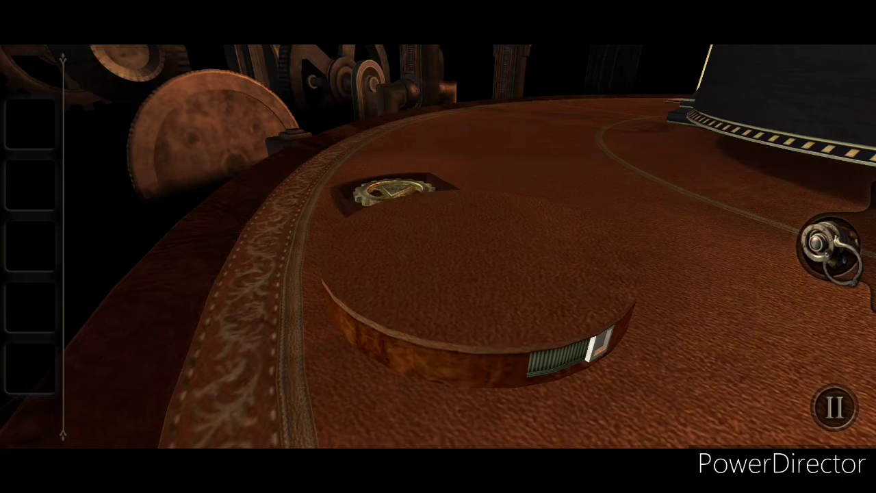
left_click(383, 195)
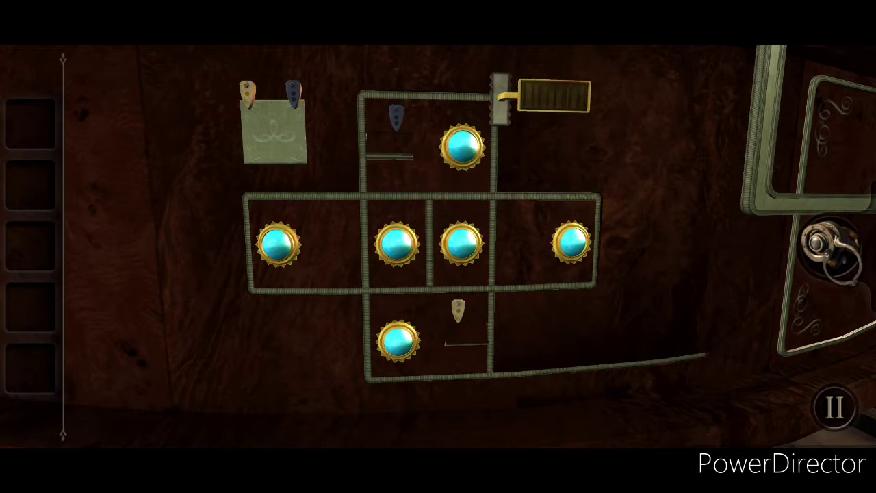
Slide the brass block from the top bar down to the left-middle junction
left_click_drag(554, 93, 421, 168)
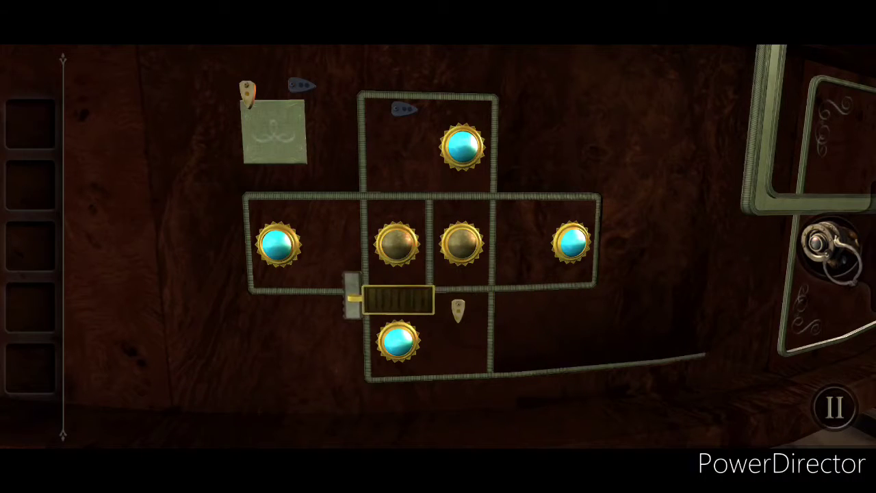
left_click_drag(400, 297, 547, 284)
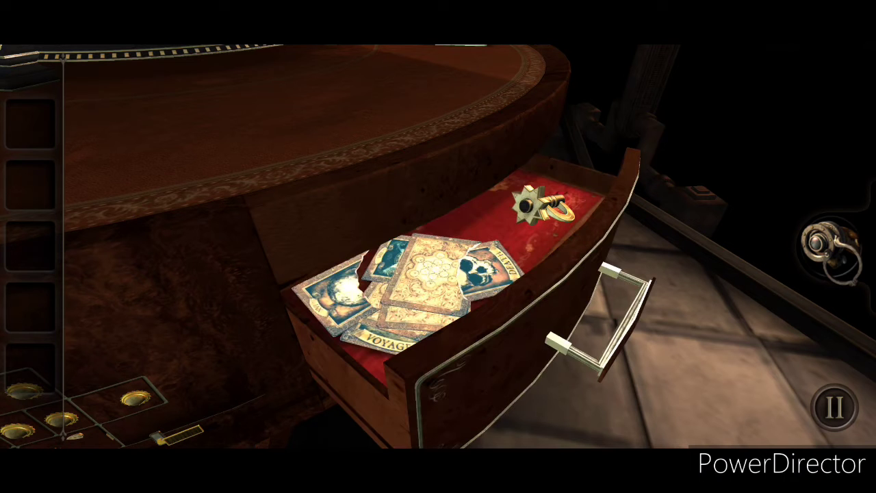
Collect the star-shaped key beside the tarot cards, opening a drawer with a golden disc
left_click(538, 202)
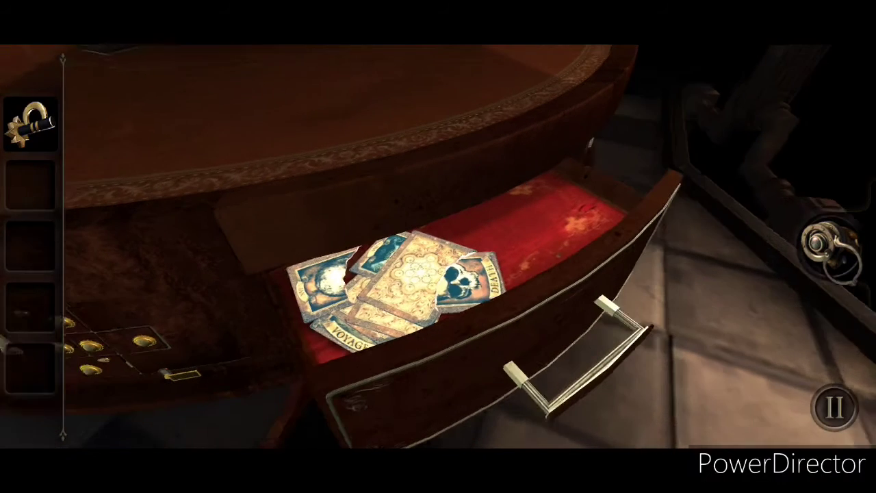
left_click(391, 287)
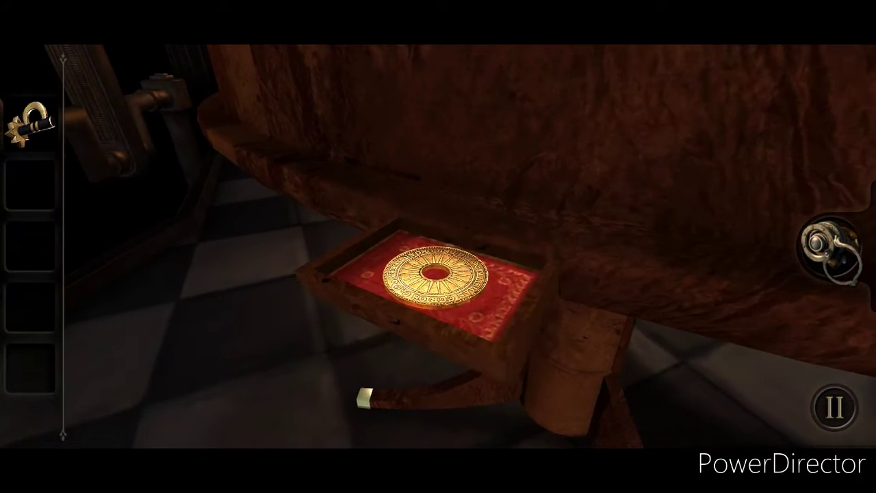
Take the gold Roller Organ Token from the drawer and return to the table
left_click(431, 277)
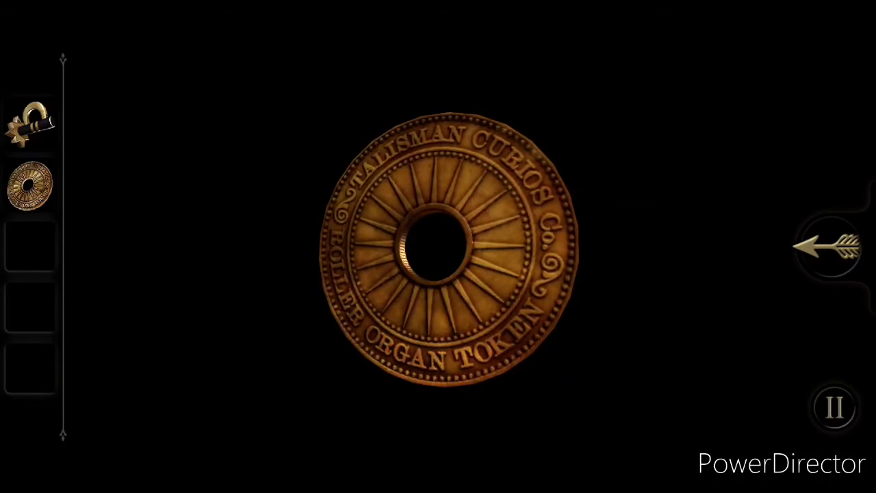
left_click(828, 246)
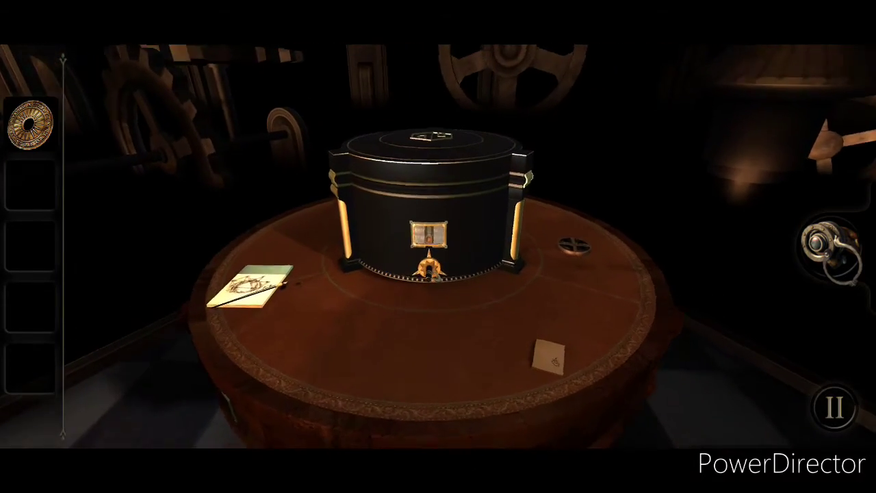
Zoom into the black box's little window and grab the key inside
left_click(431, 236)
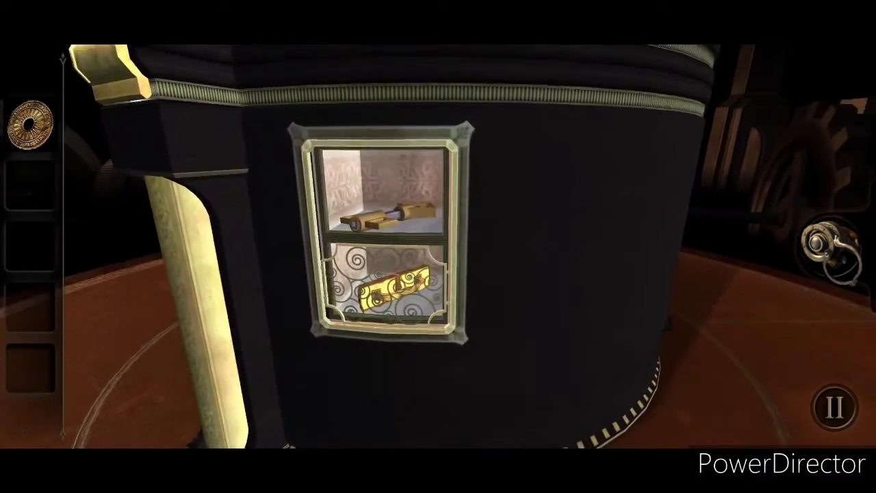
left_click(383, 288)
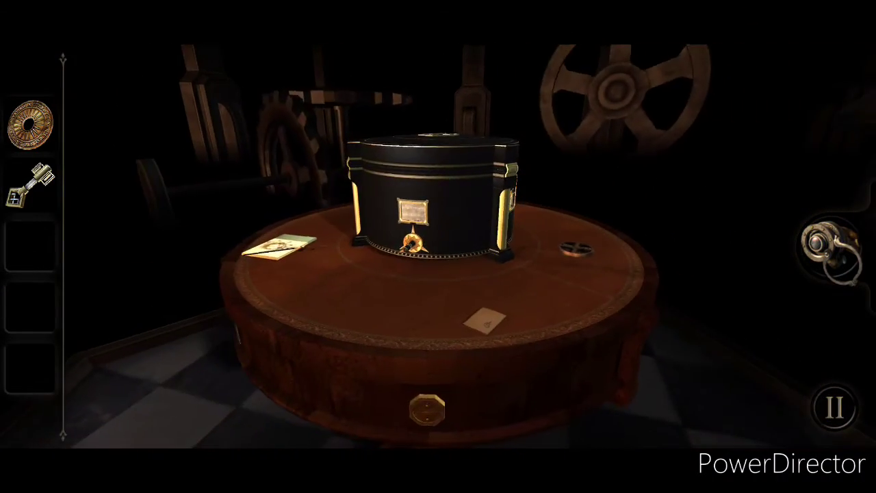
Use the brass piece on the table's front plate to extend the keyboard
left_click(411, 212)
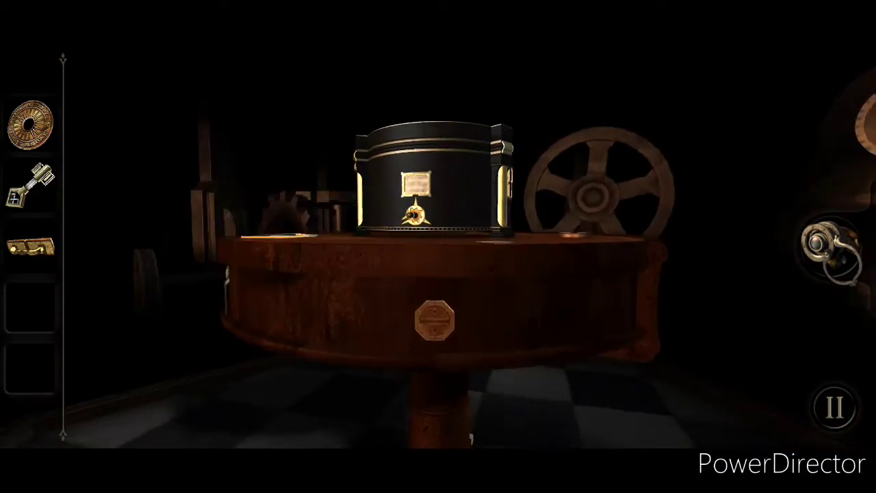
left_click(433, 318)
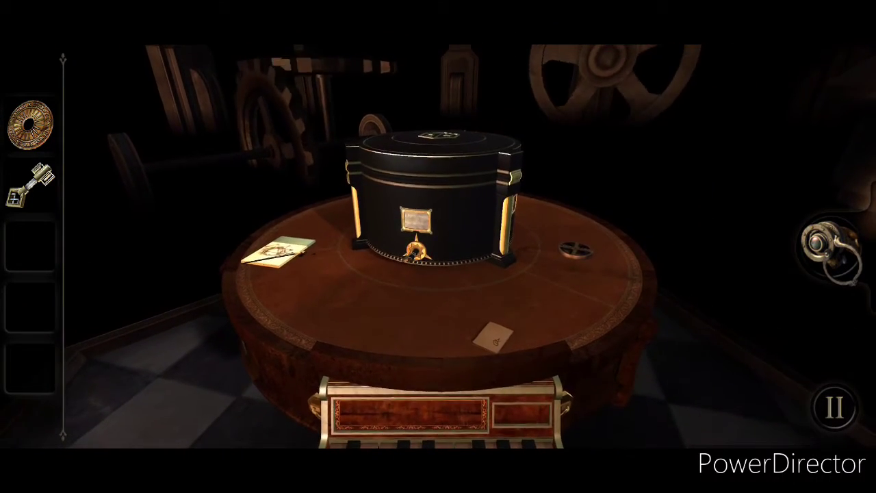
Unfold the folded note to read the diary's piano-key hint, then put it away
left_click(438, 411)
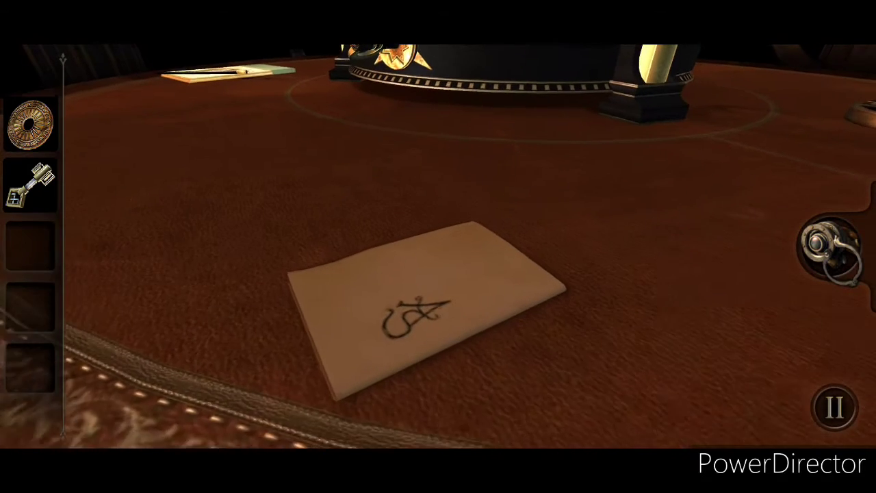
left_click(425, 308)
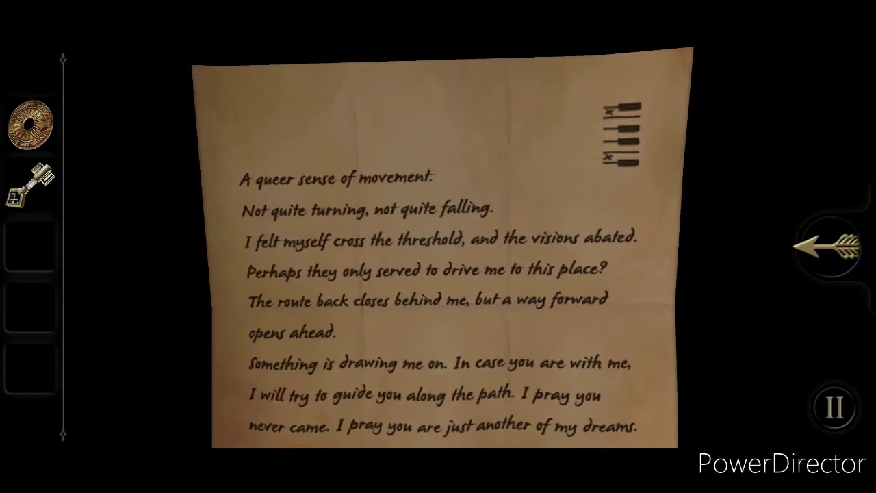
left_click(828, 246)
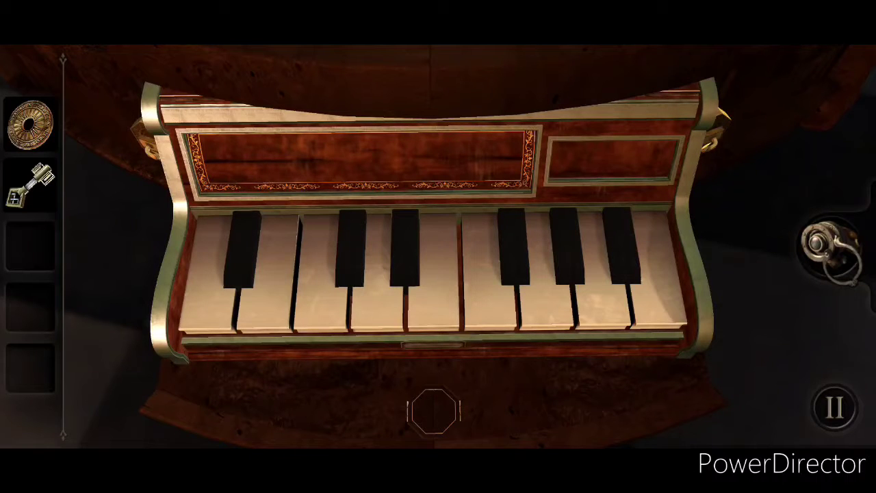
Play the tune on the table's small piano keys, opening the black cylindrical box
left_click(260, 287)
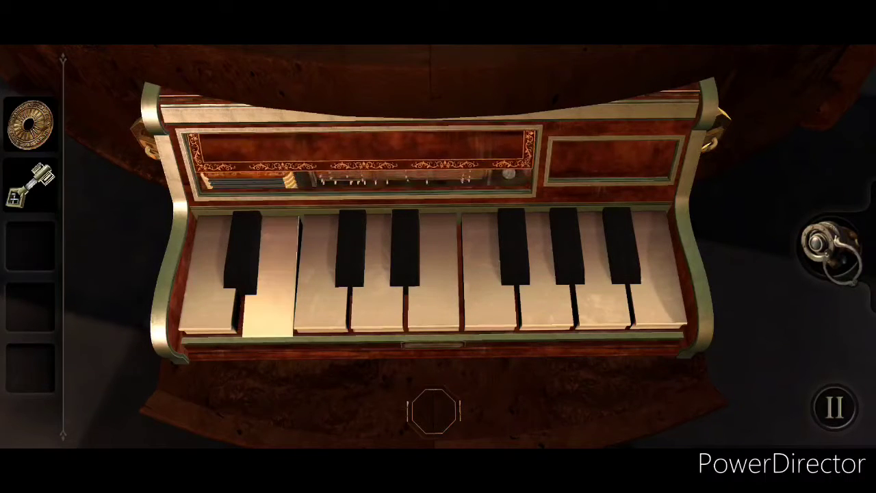
left_click(595, 288)
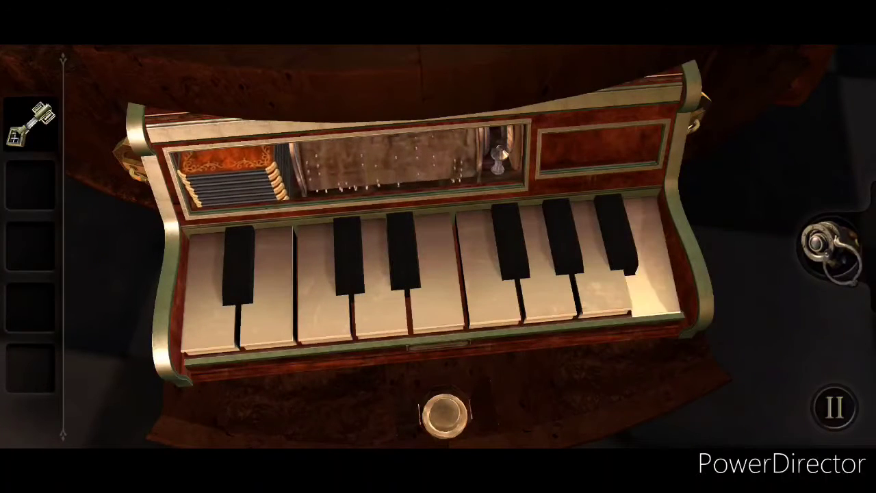
left_click(644, 274)
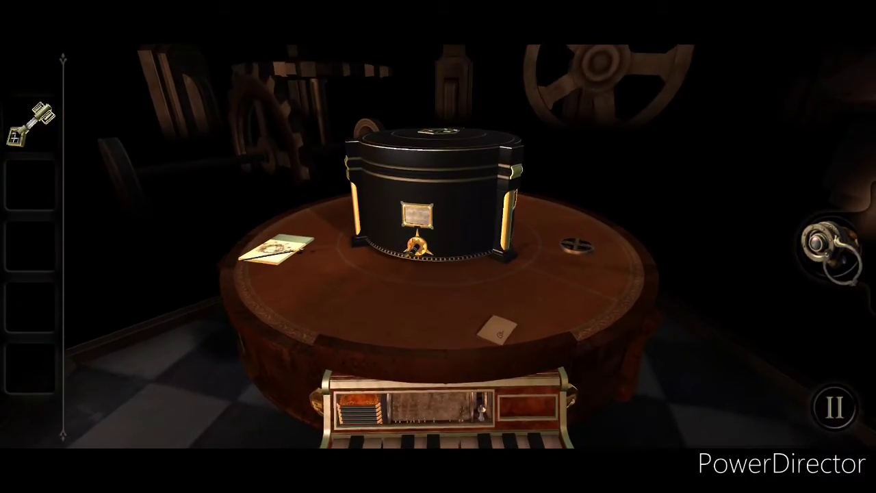
left_click(438, 404)
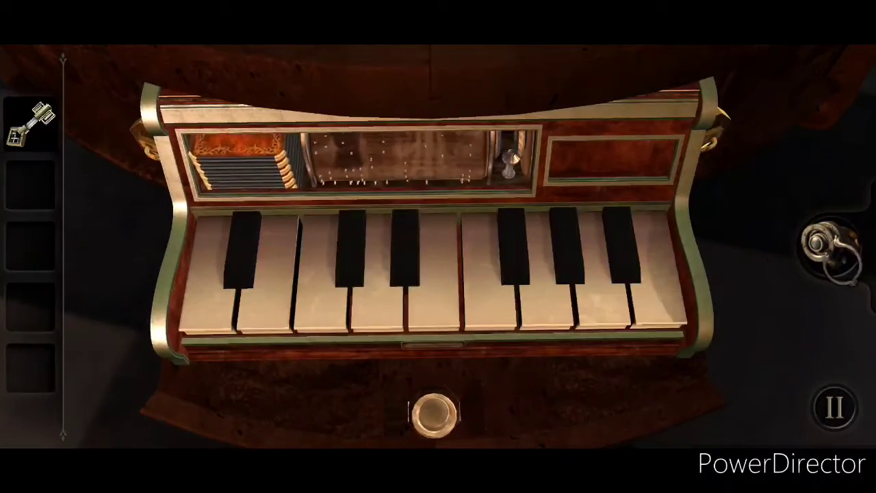
left_click(657, 274)
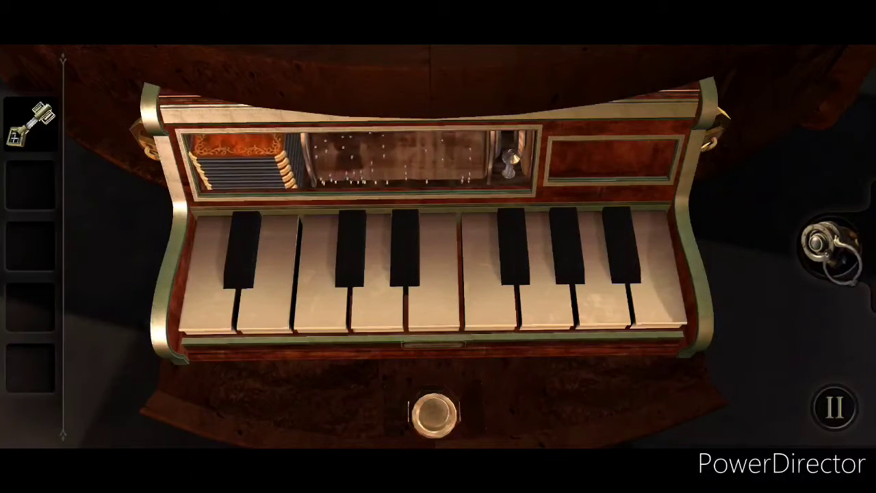
left_click(647, 274)
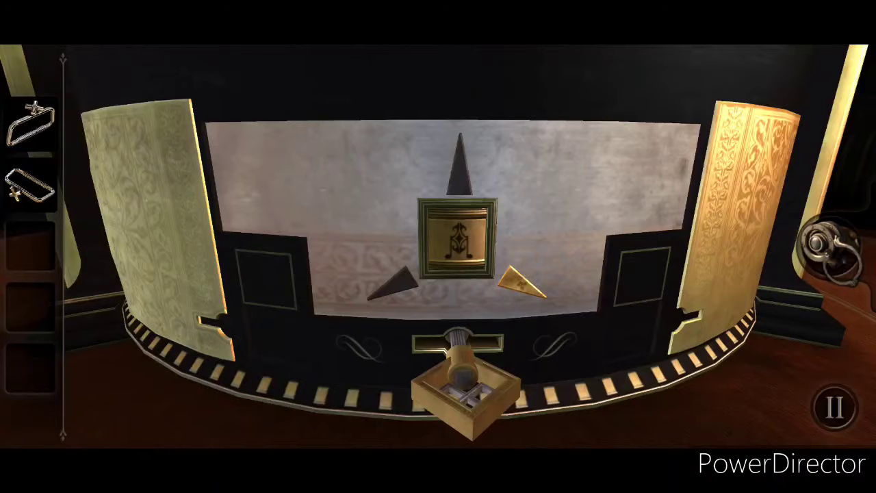
Cycle the centre tile on the box's triangle panel until it shows a bass clef
left_click(462, 232)
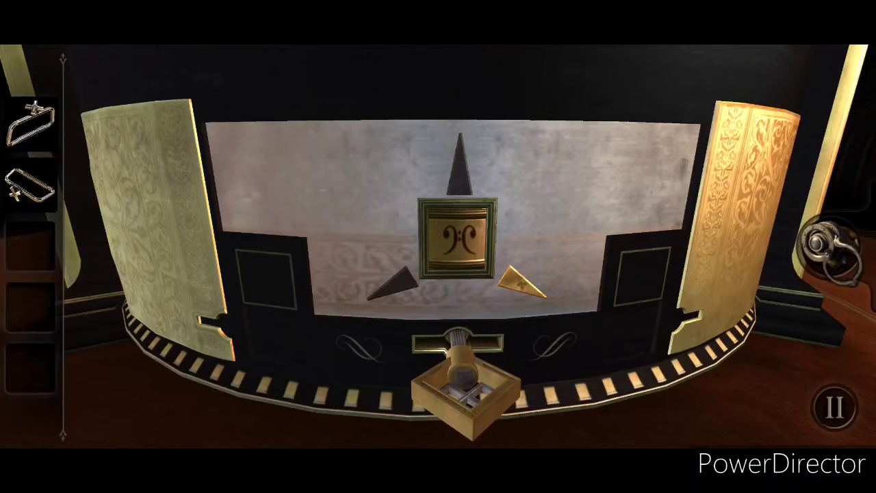
left_click(460, 233)
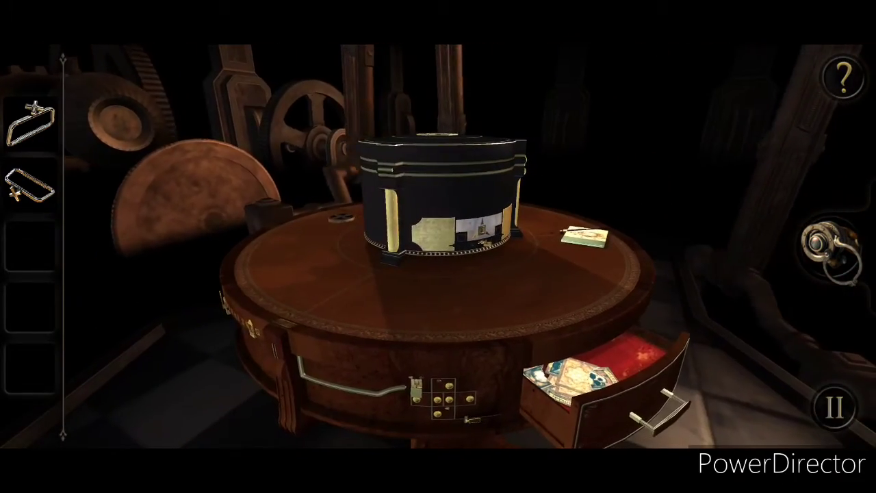
Zoom into the box's symbol panel and cycle the centre tile through two more symbols
left_click(438, 199)
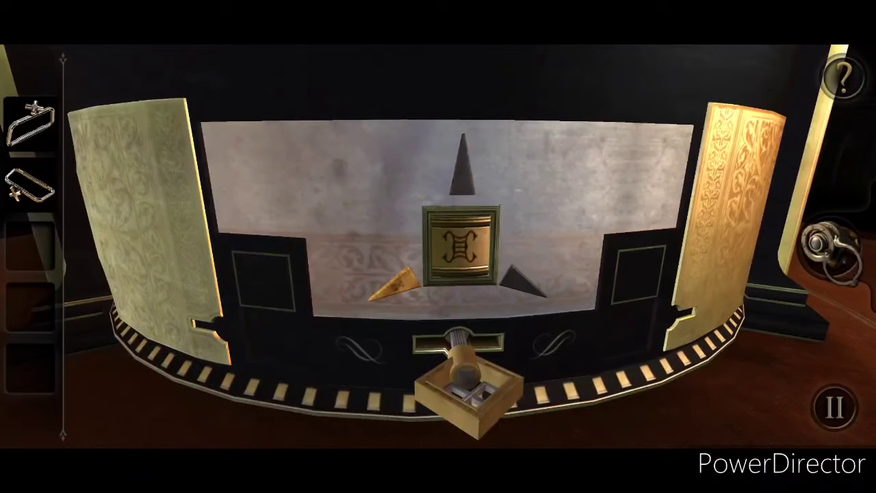
left_click(460, 244)
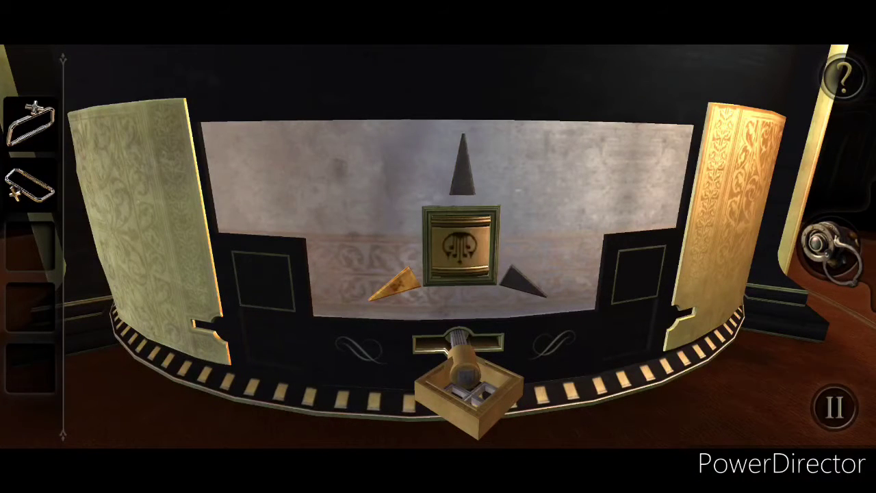
left_click(457, 244)
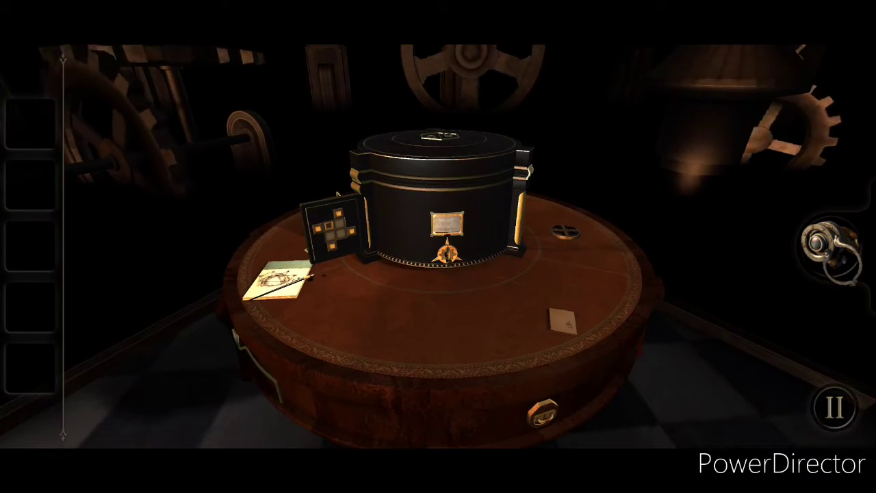
Open the black box's hinged compartment and take the blue gem into the inventory
left_click(328, 226)
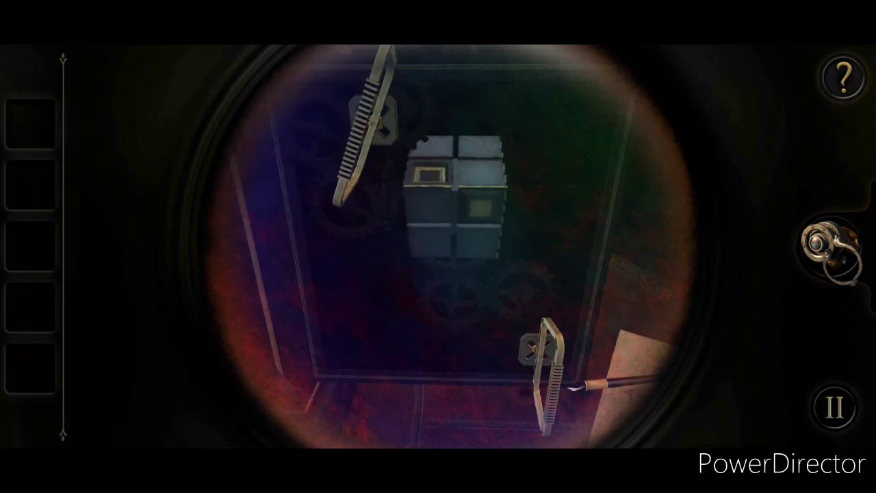
left_click(458, 201)
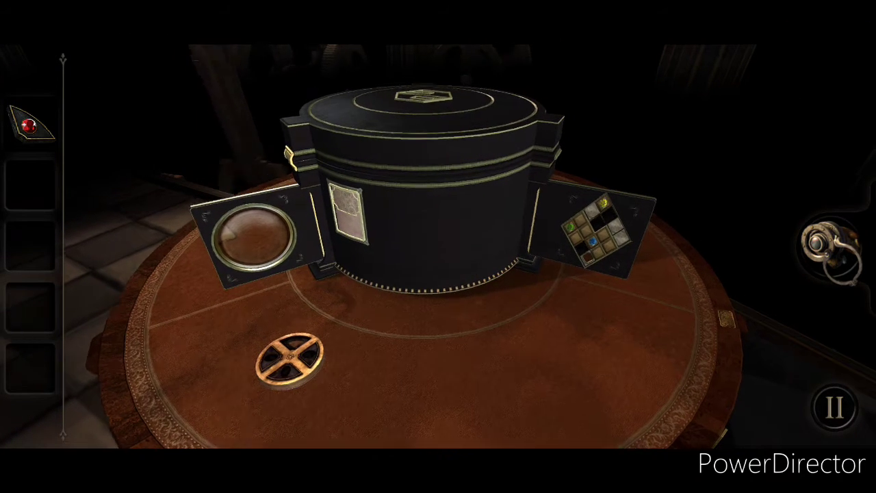
left_click(592, 233)
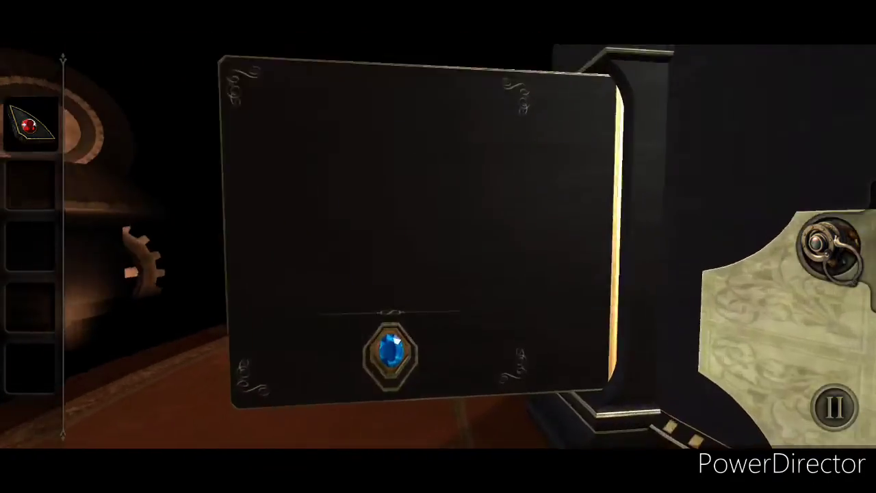
left_click(390, 352)
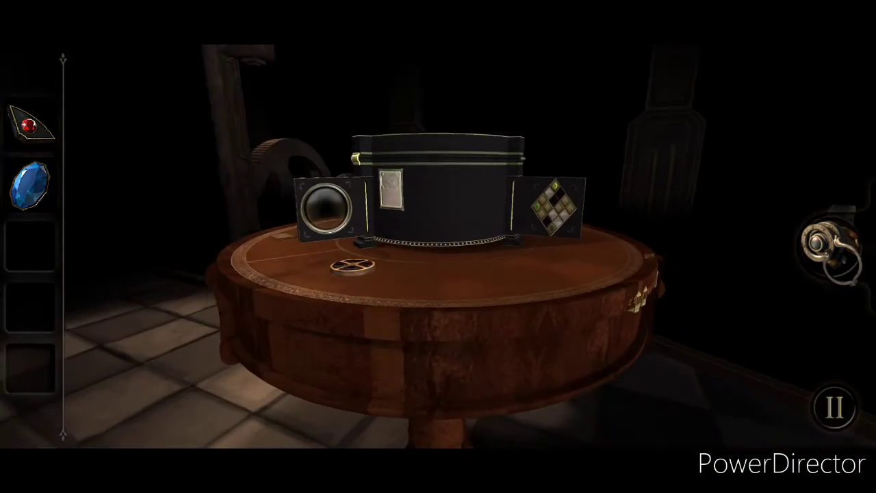
Open another hinged panel on the box and collect the green gem
left_click(555, 202)
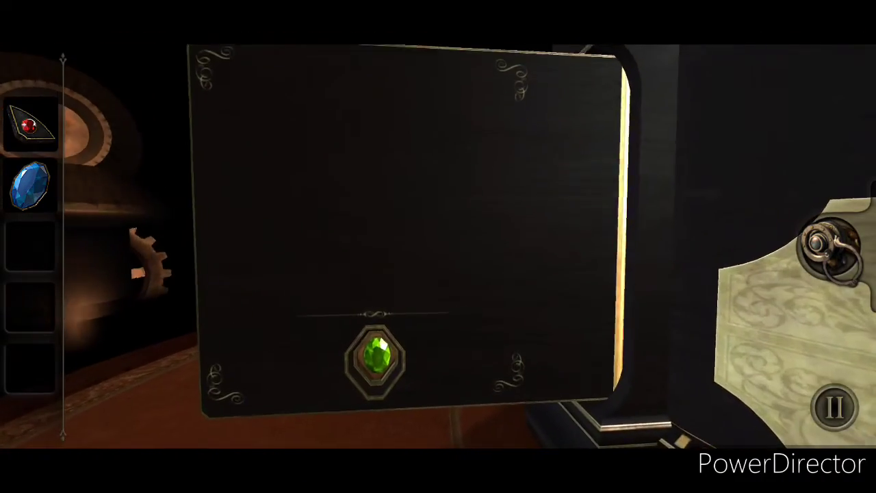
left_click(375, 358)
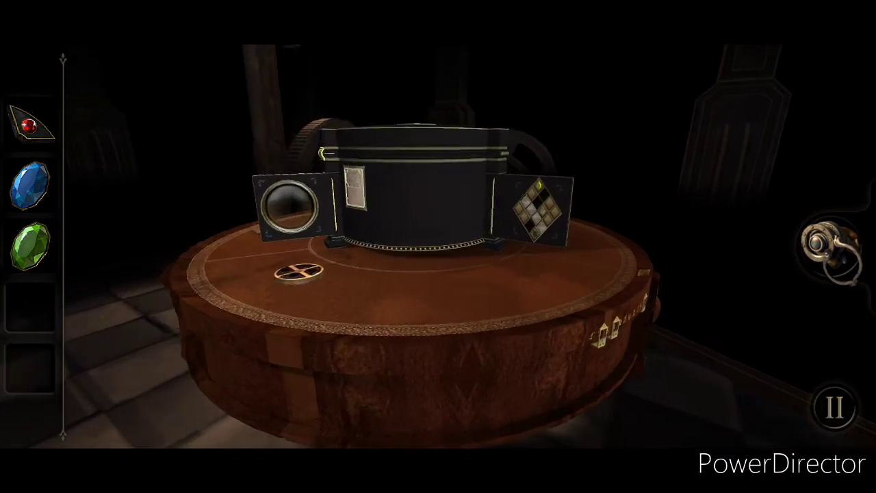
Open the next box compartment and collect the yellow gem
left_click(541, 205)
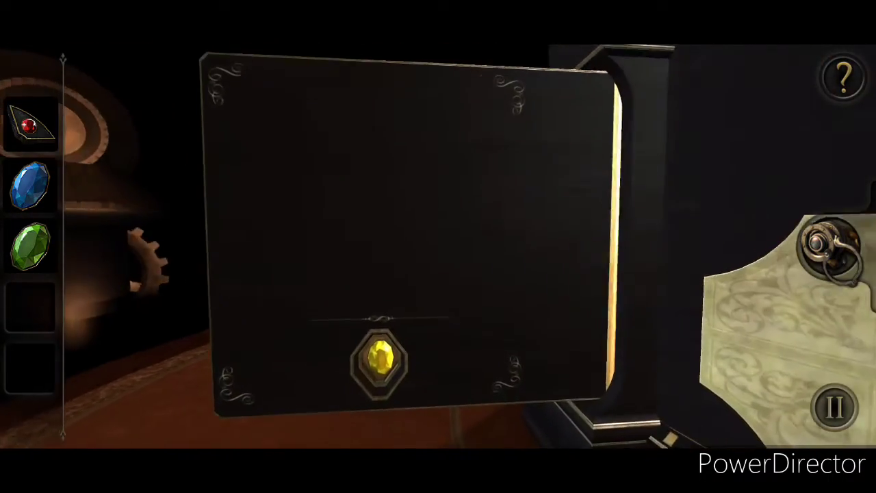
left_click(377, 359)
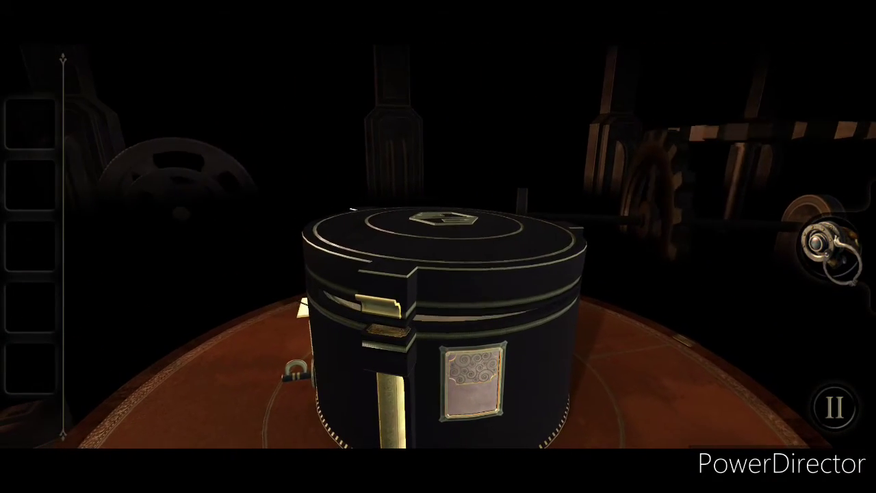
Work through the circular maze on the box top and release the blue energy at its centre
left_click(445, 226)
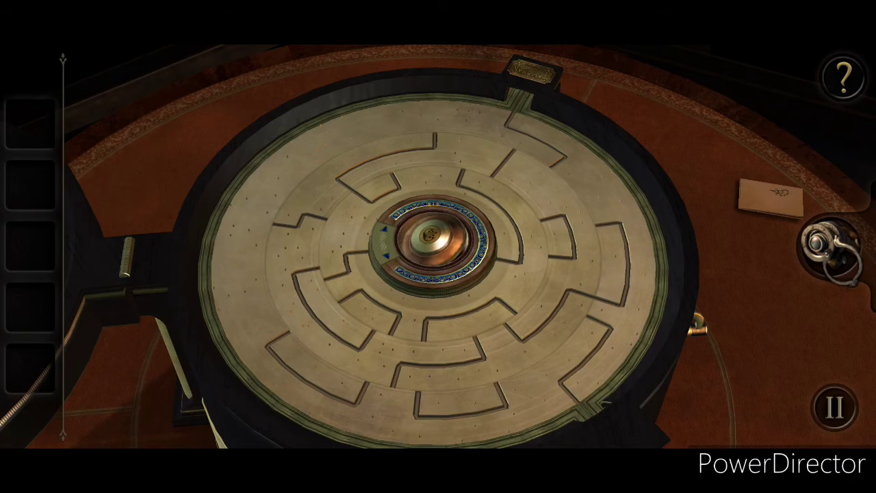
left_click(433, 236)
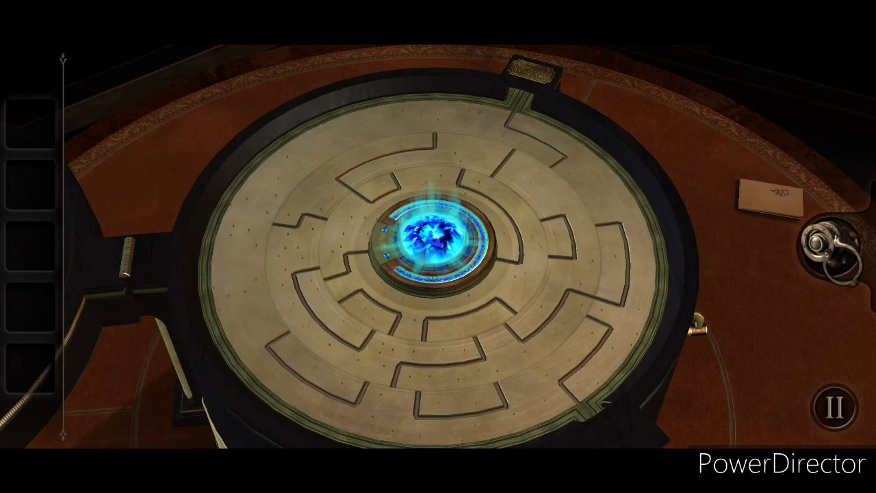